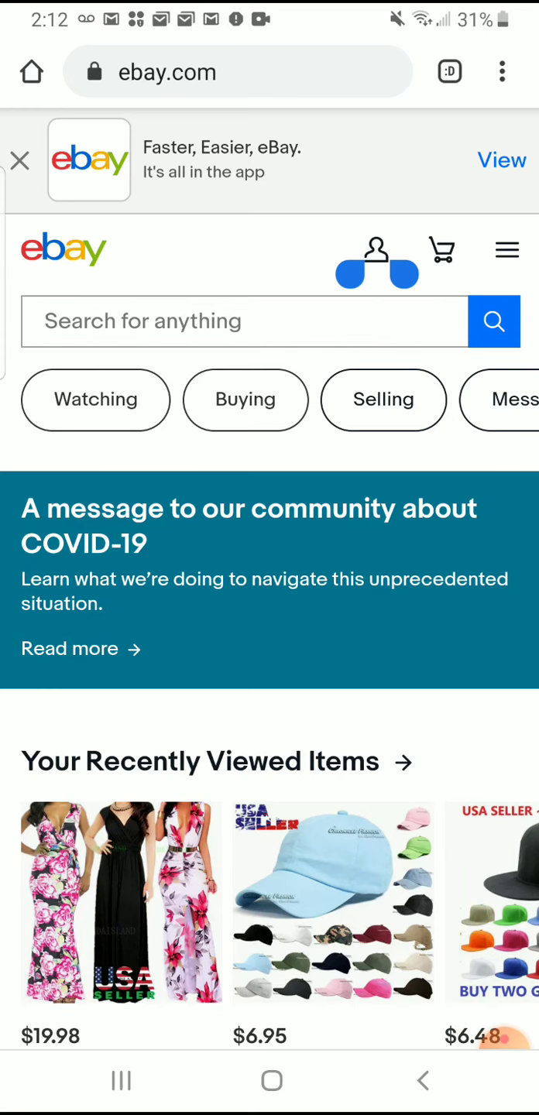
Switch eBay from the mobile site to the full desktop homepage.
click(502, 71)
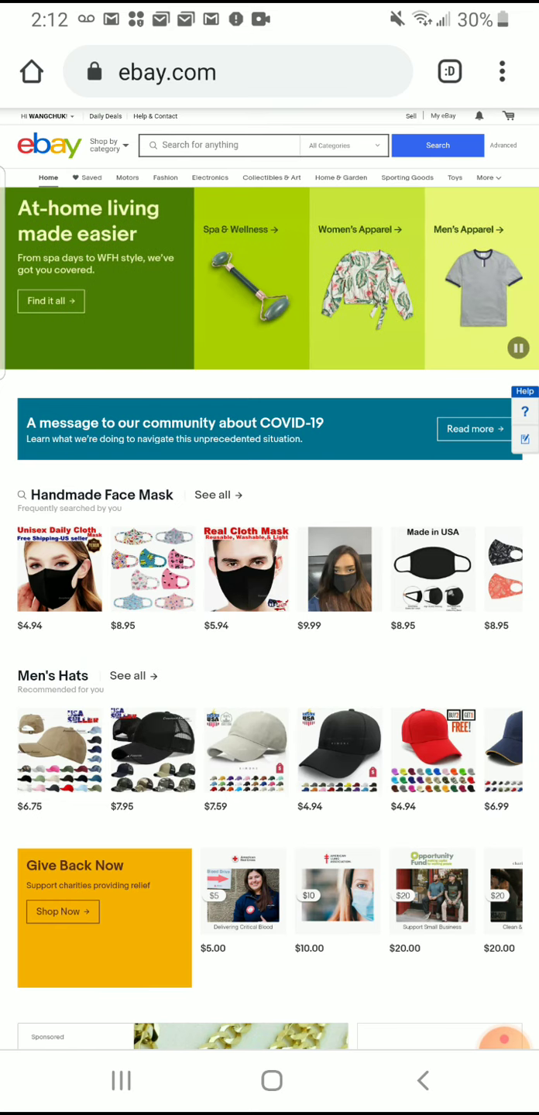
scroll(down, 3)
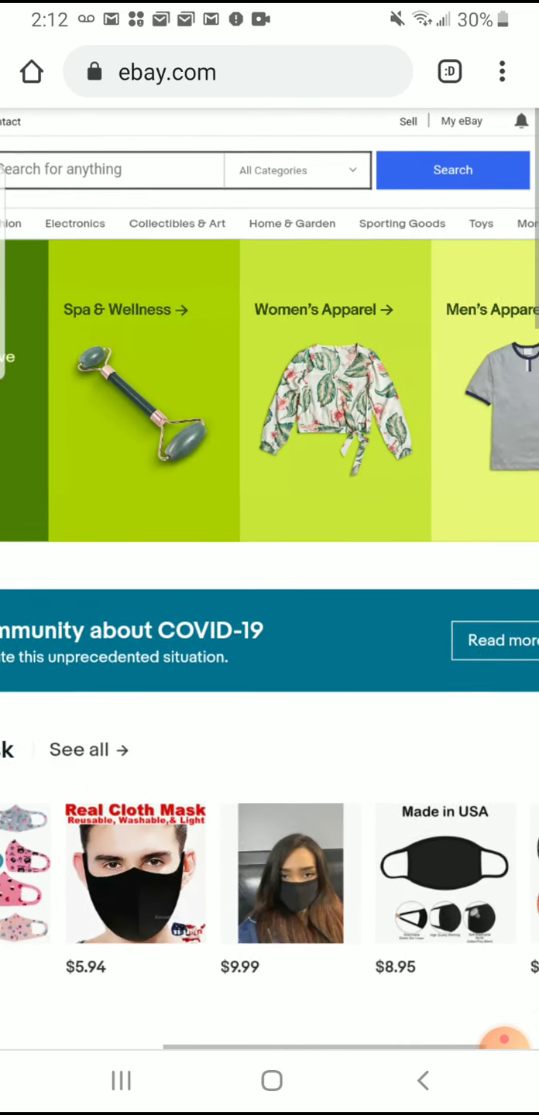
scroll(up, 3)
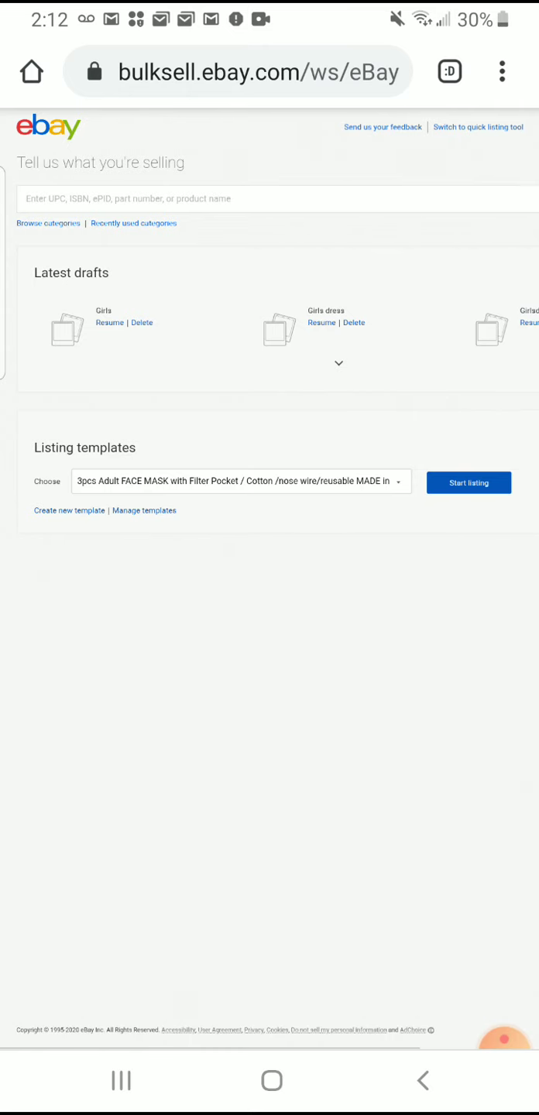
Describe the item as 'Girls dress' and continue without a catalogue product to the listing form.
click(271, 198)
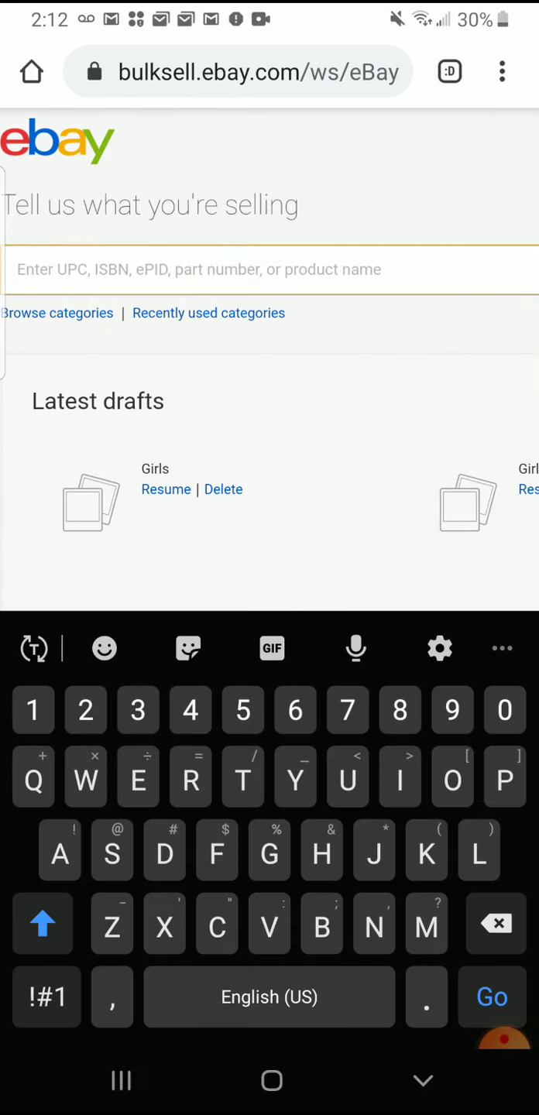
text(Girls d)
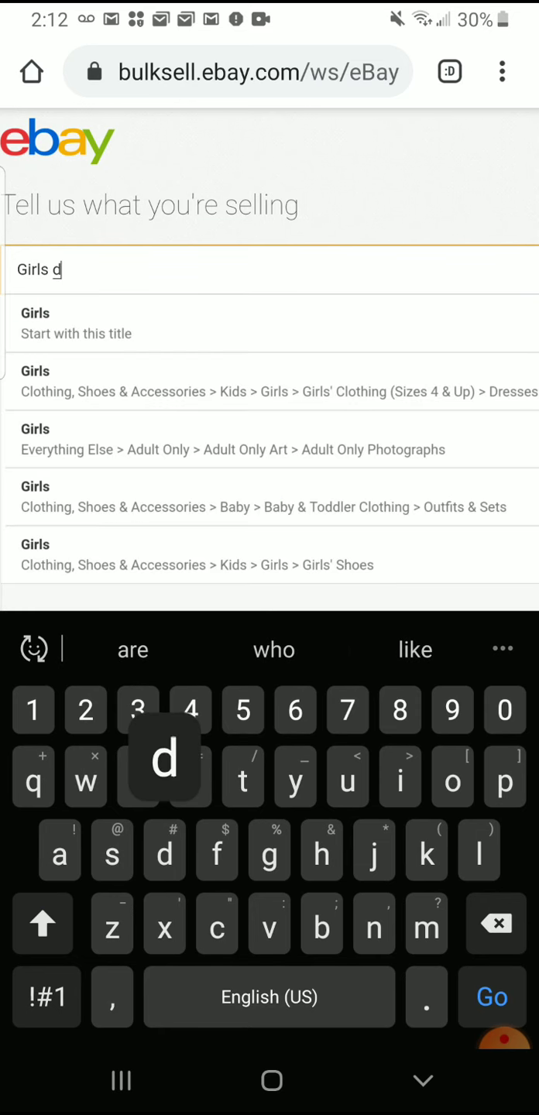
text(ress)
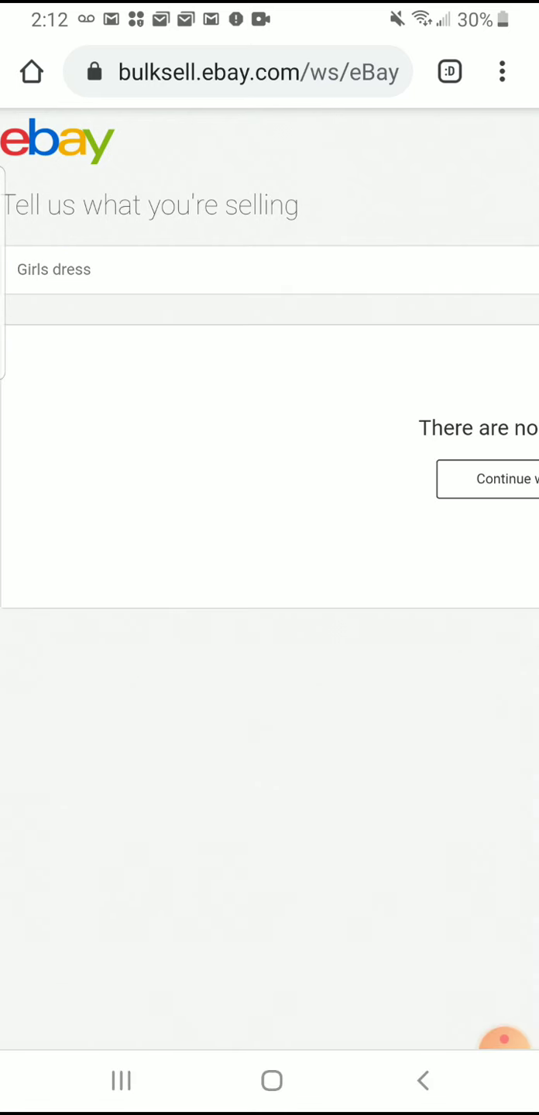
click(495, 478)
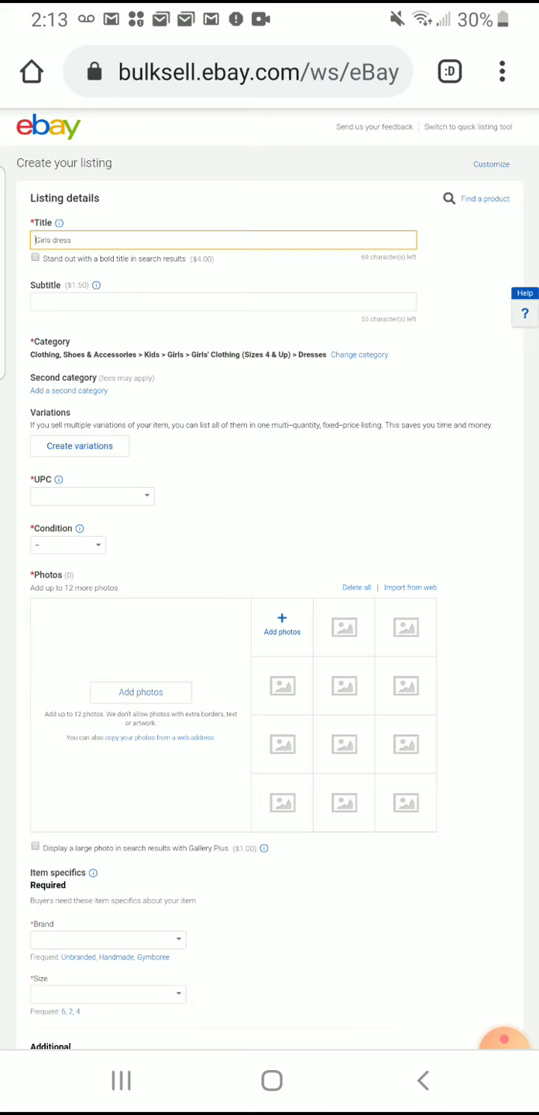
Start creating variations for the dress listing under the Variations section.
scroll(down, 3)
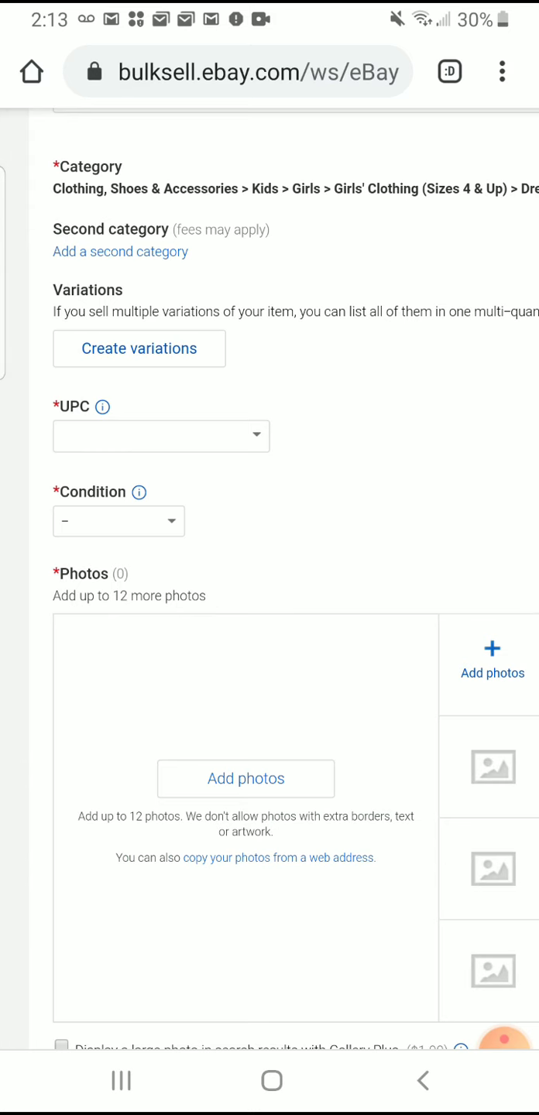
click(139, 349)
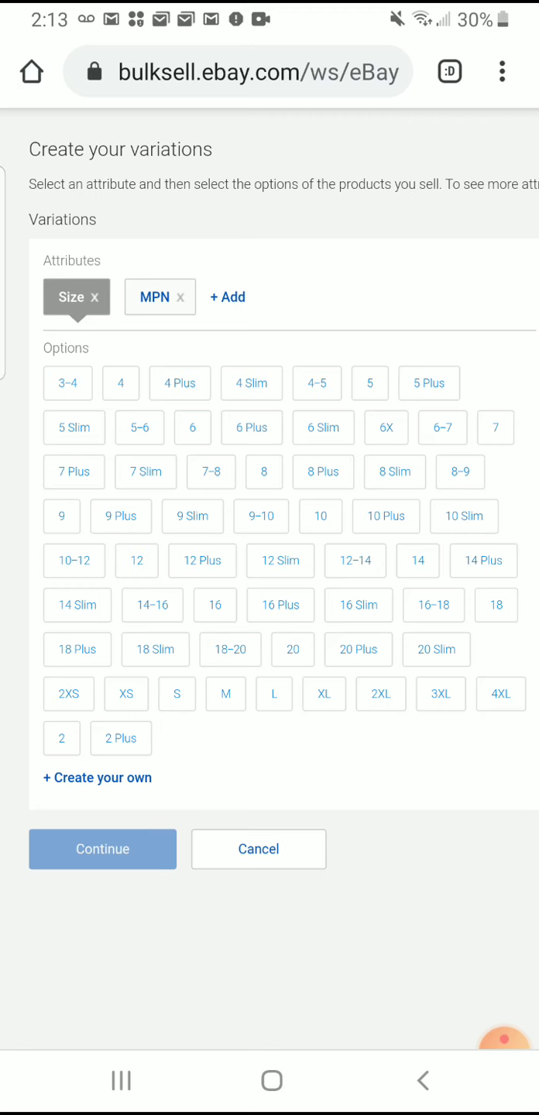
Choose sizes S, M and L as variations and confirm them into the combinations table.
click(177, 694)
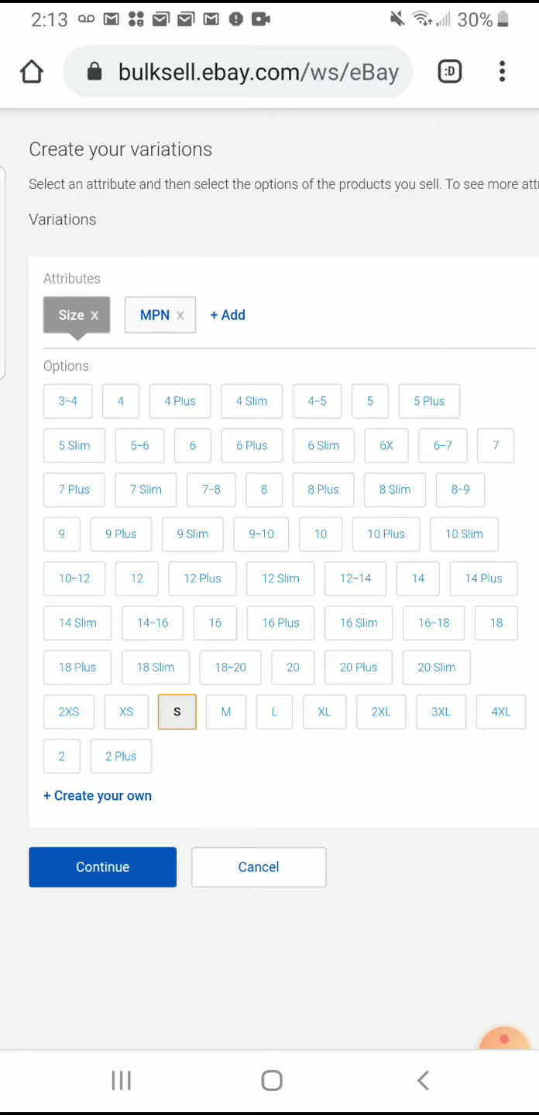
click(226, 711)
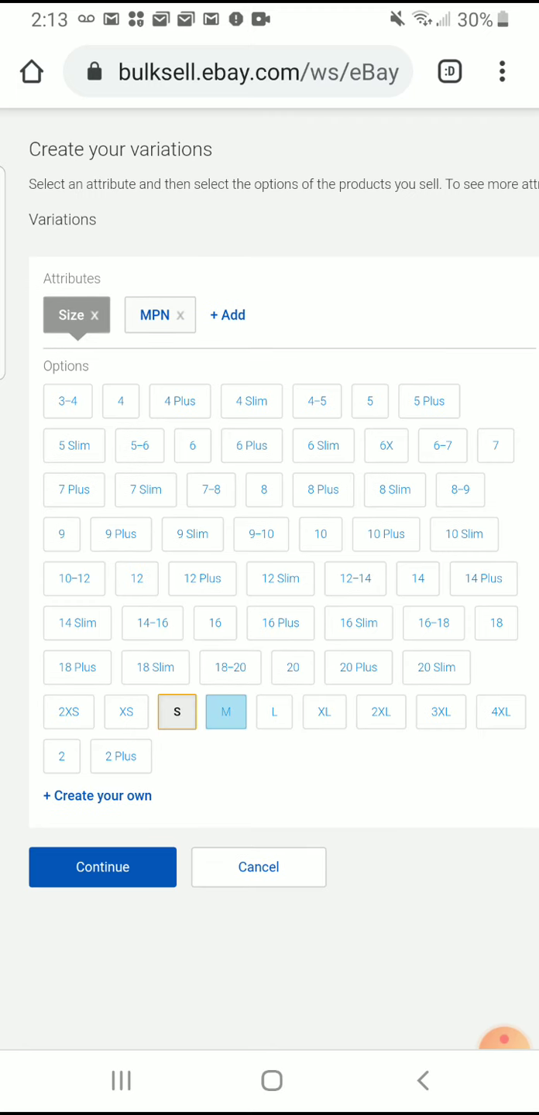
click(274, 711)
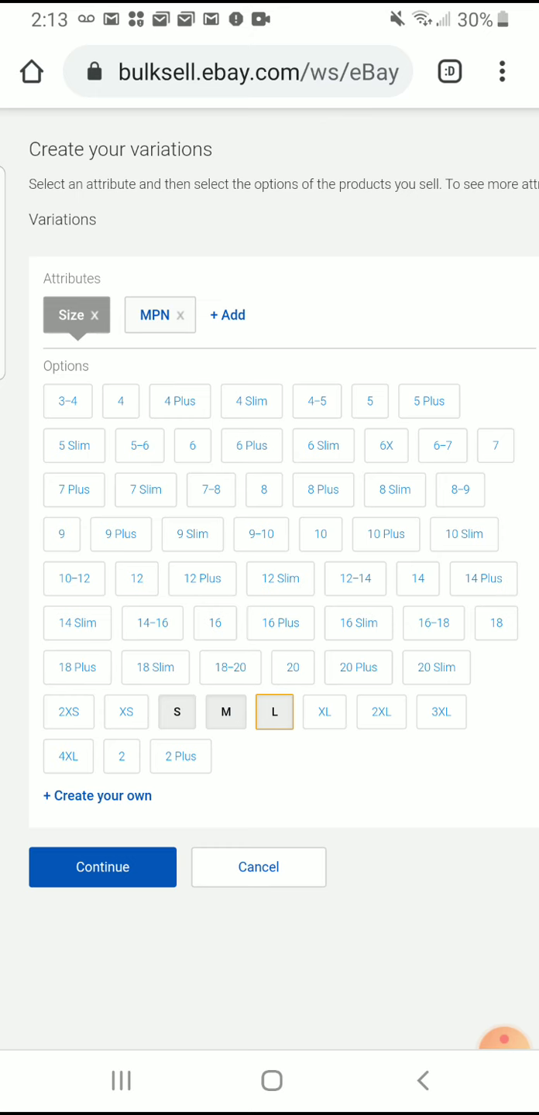
click(102, 868)
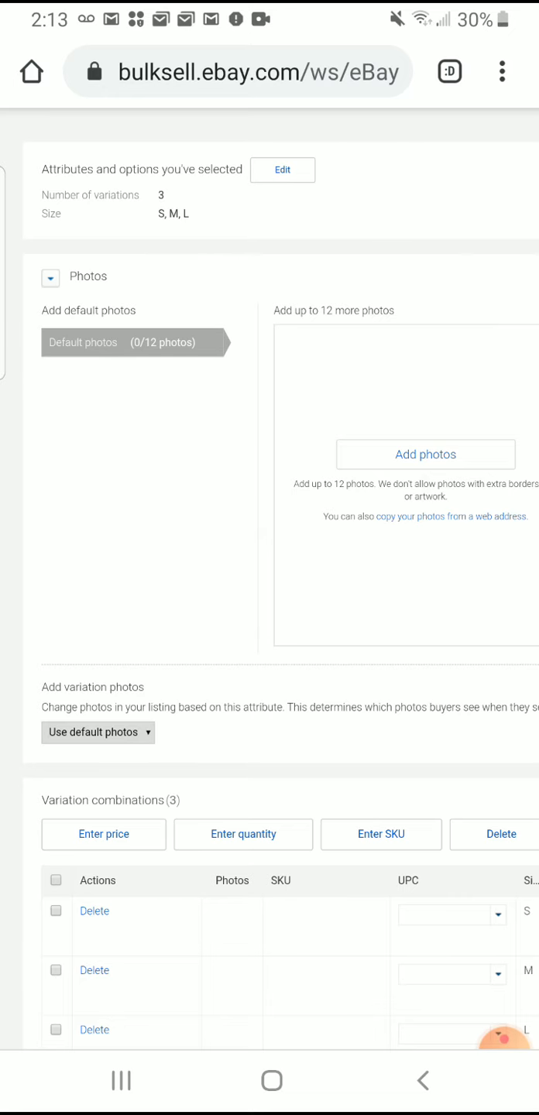
Give sizes S, M and L a quantity of 5 each in the combinations table.
scroll(down, 3)
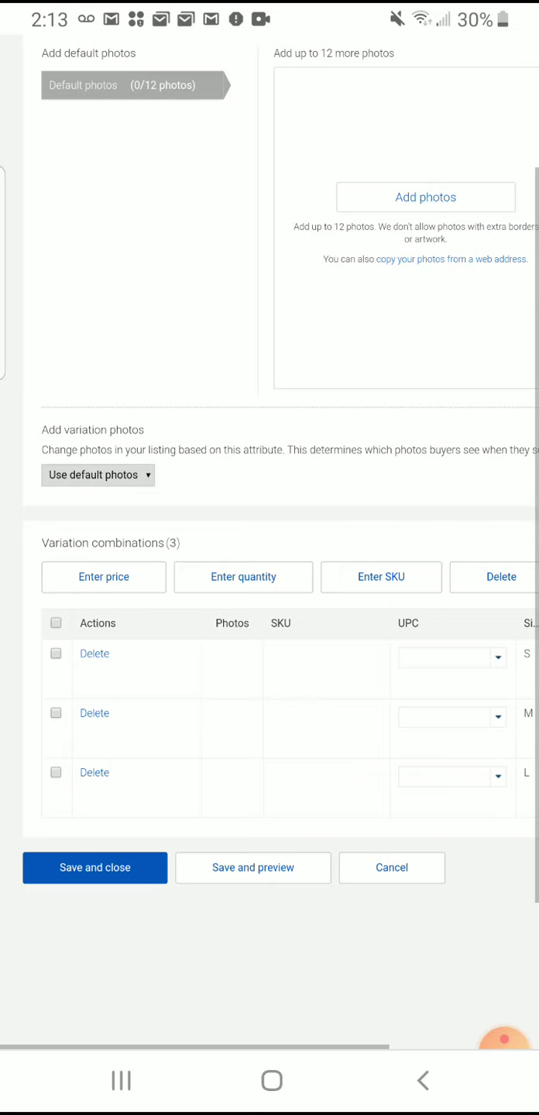
scroll(down, 3)
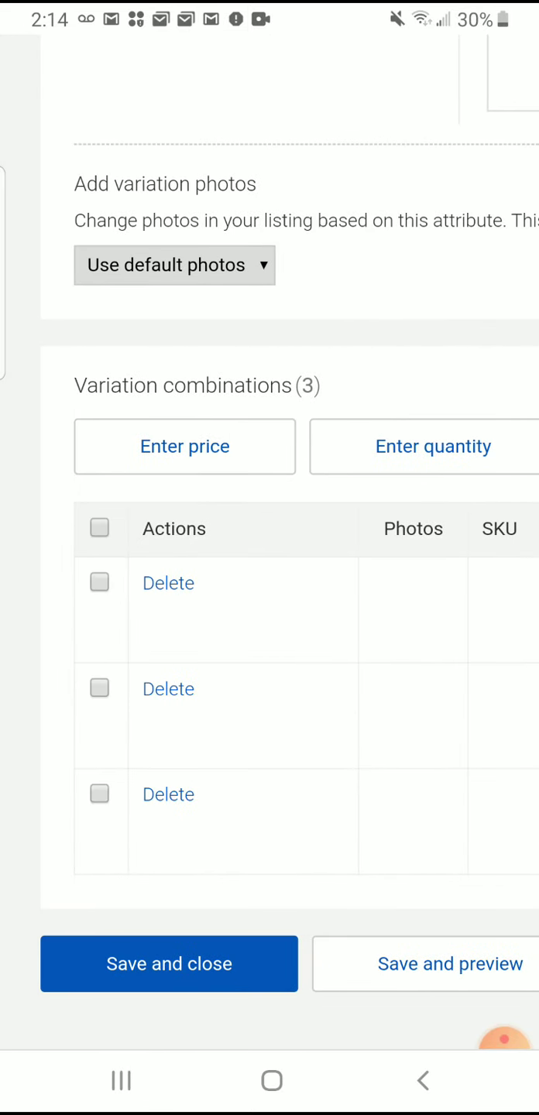
scroll(down, 3)
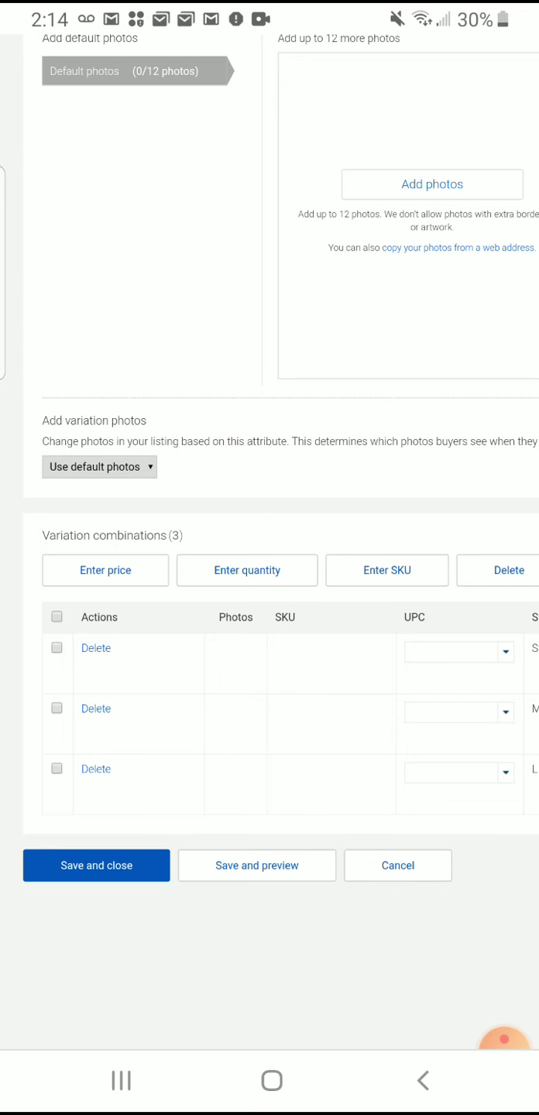
scroll(right, 3)
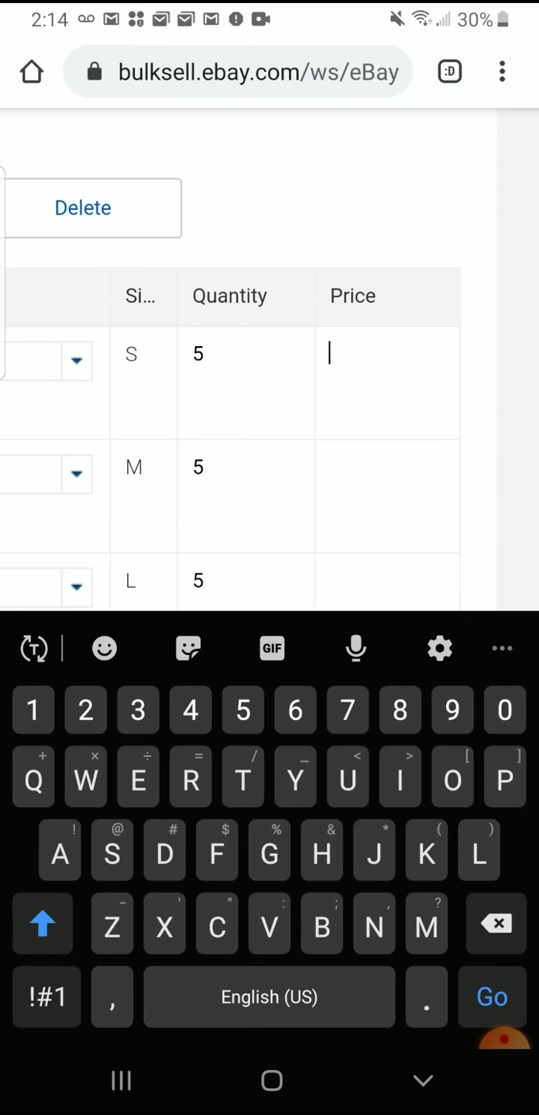
Price each size at 10.00 and save the variations back to the listing form.
text(10)
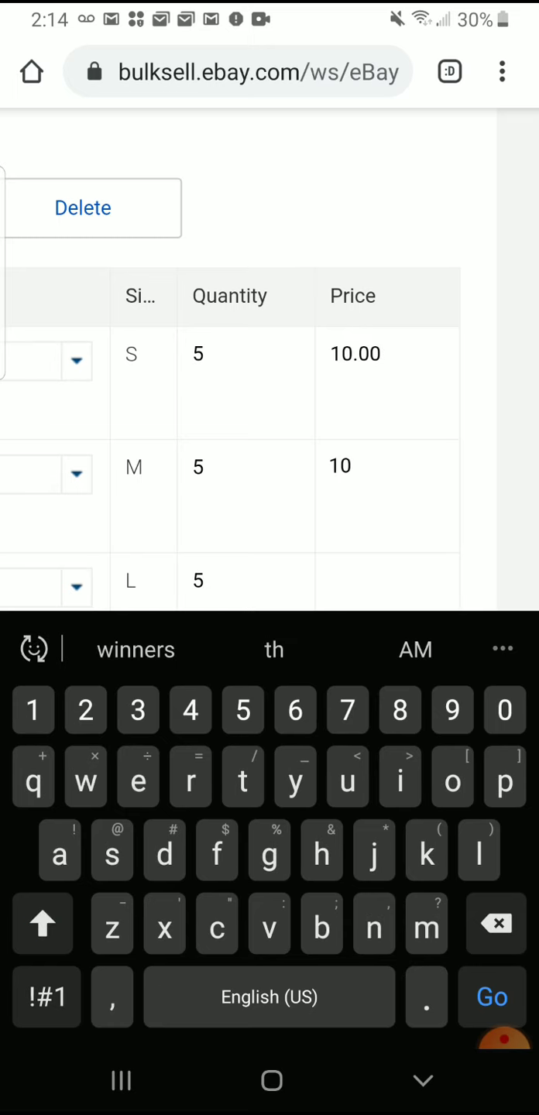
text(1)
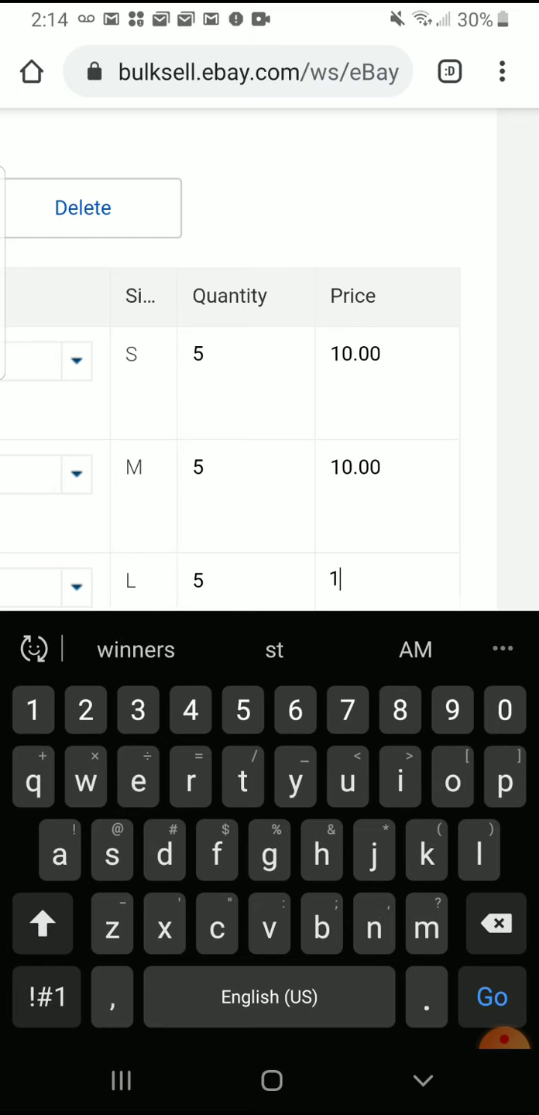
scroll(down, 3)
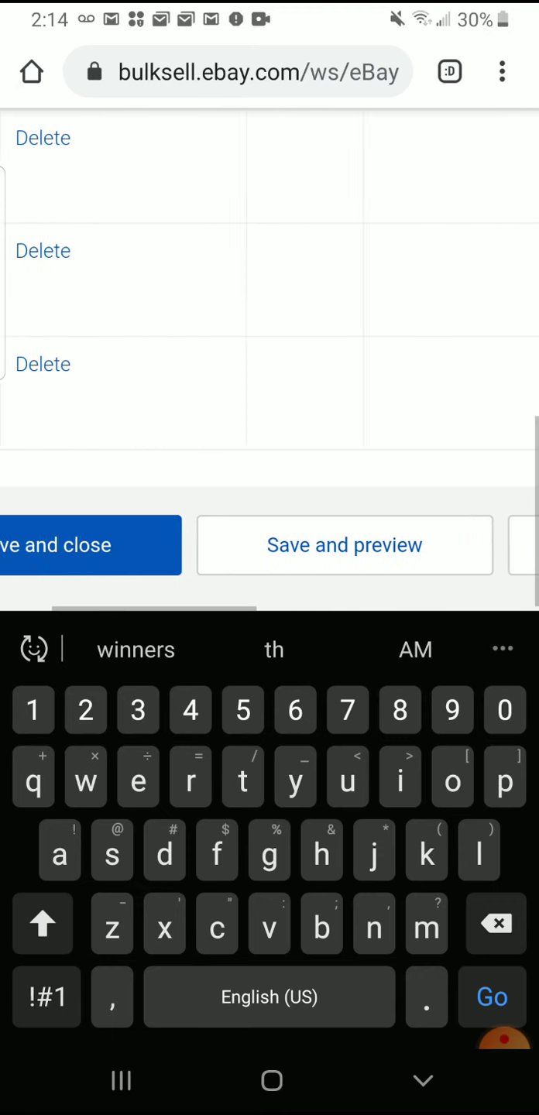
click(90, 545)
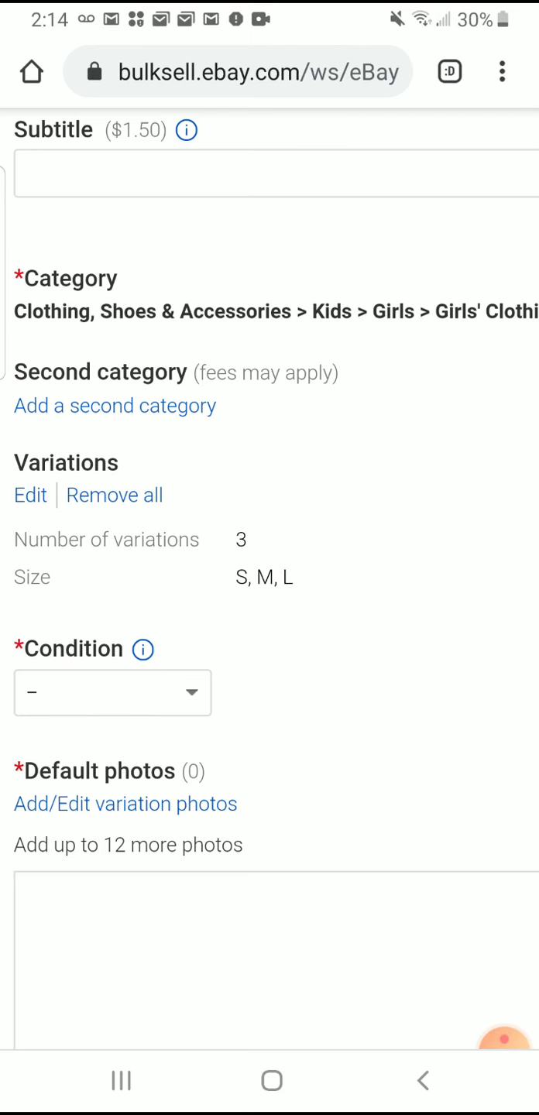
scroll(down, 3)
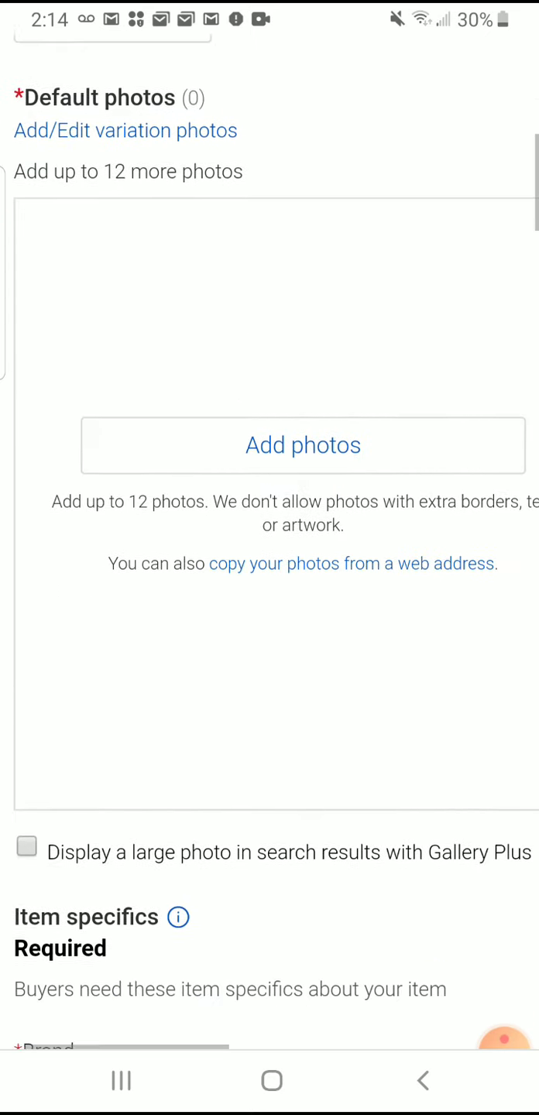
scroll(down, 3)
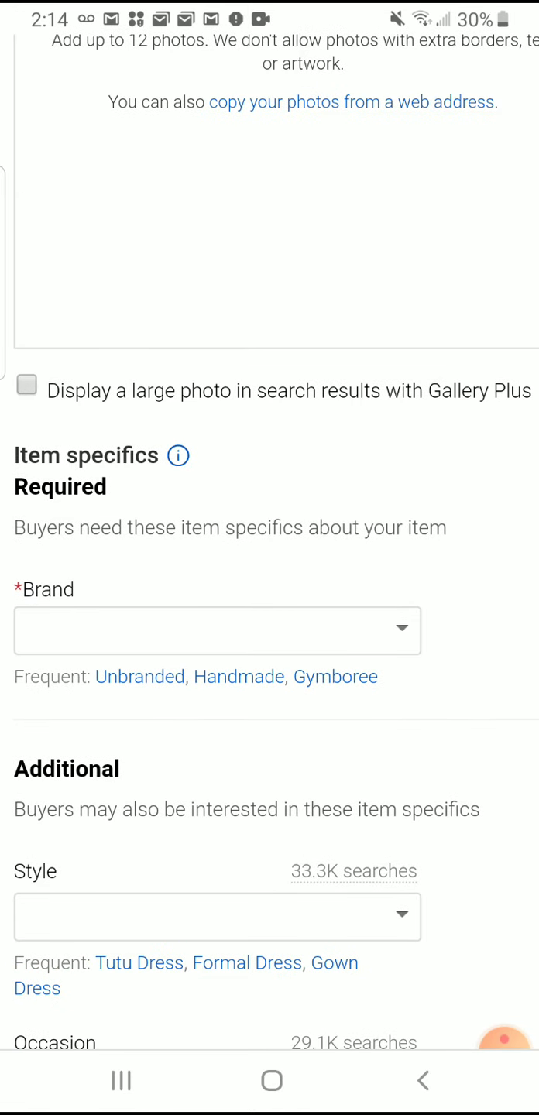
scroll(down, 3)
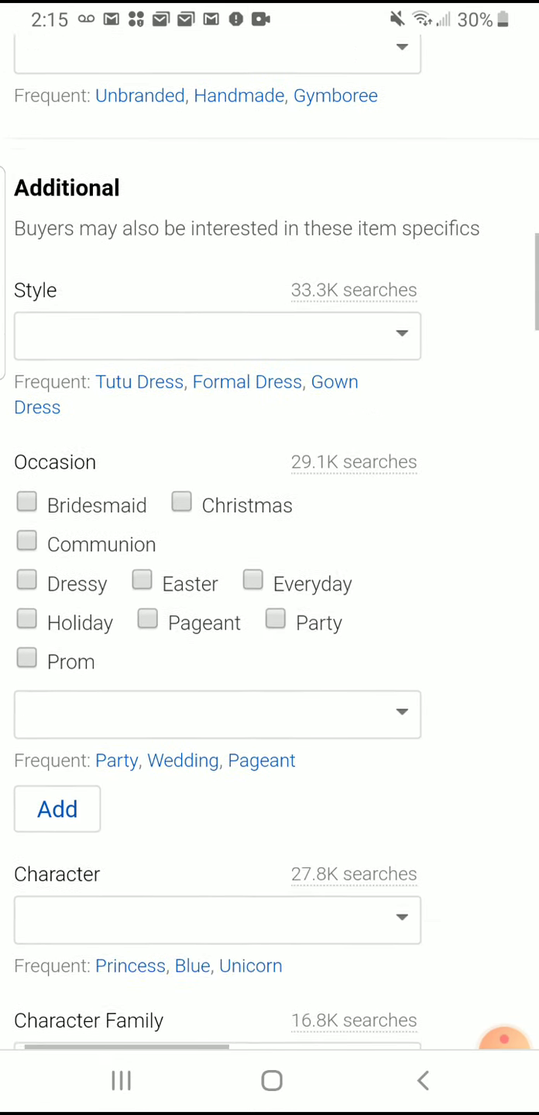
scroll(down, 3)
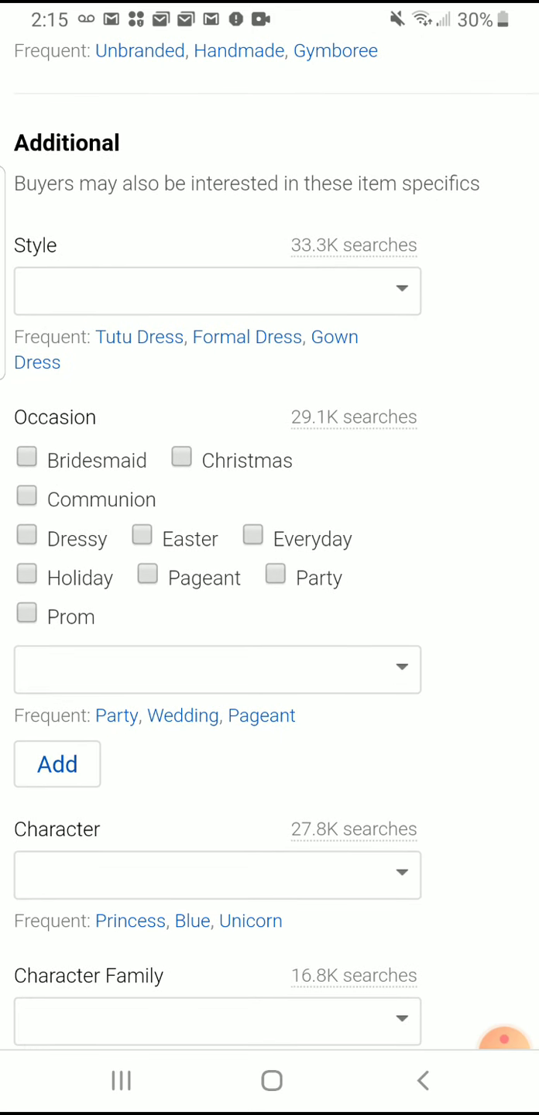
scroll(down, 3)
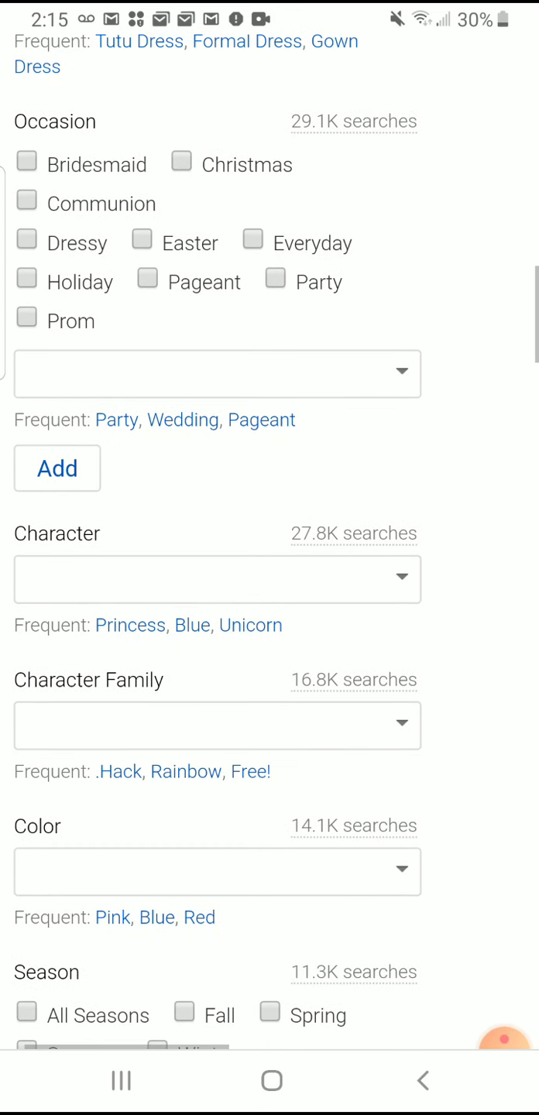
scroll(down, 3)
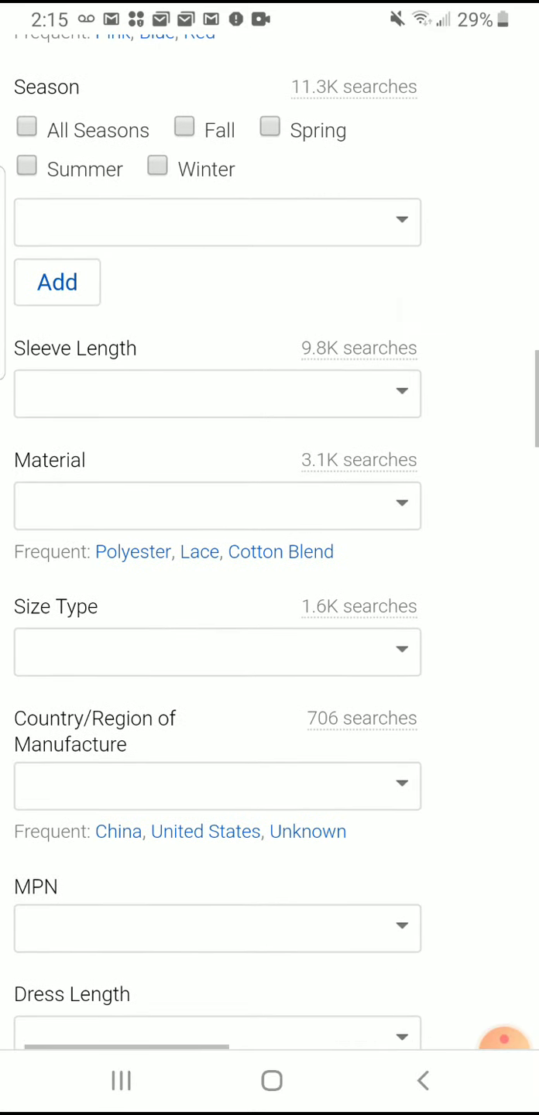
scroll(down, 3)
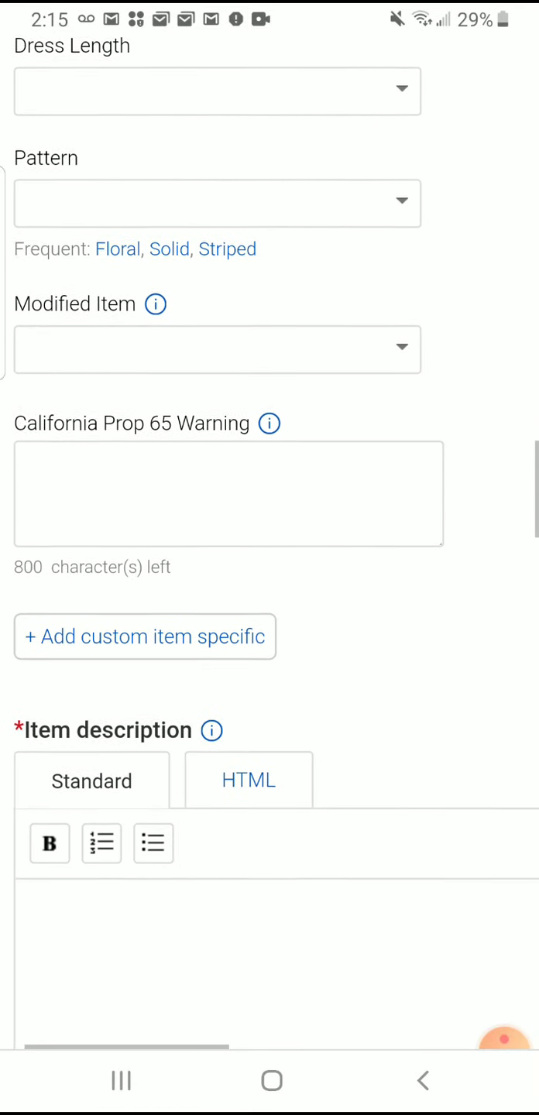
scroll(down, 3)
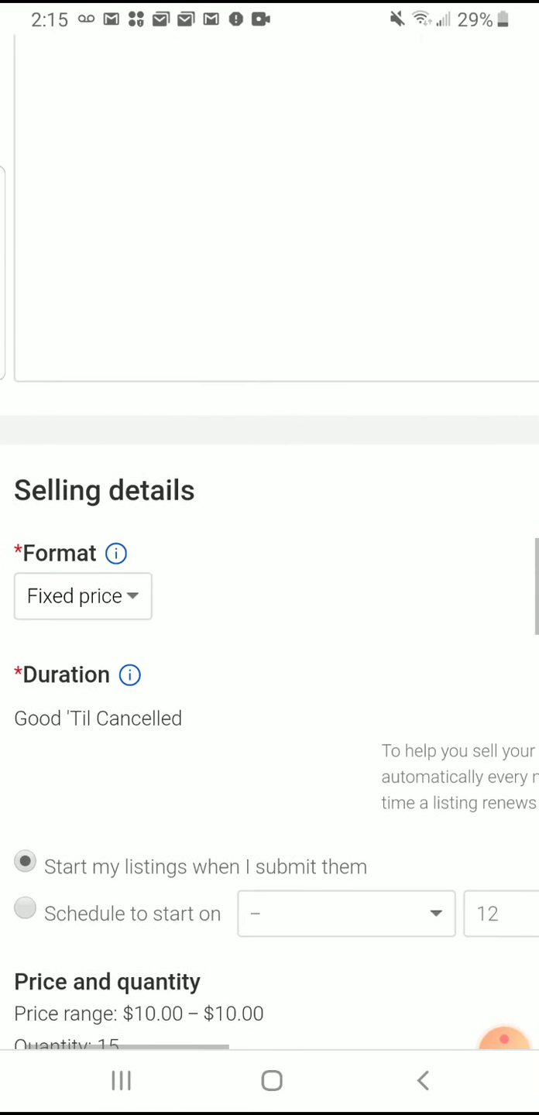
scroll(down, 3)
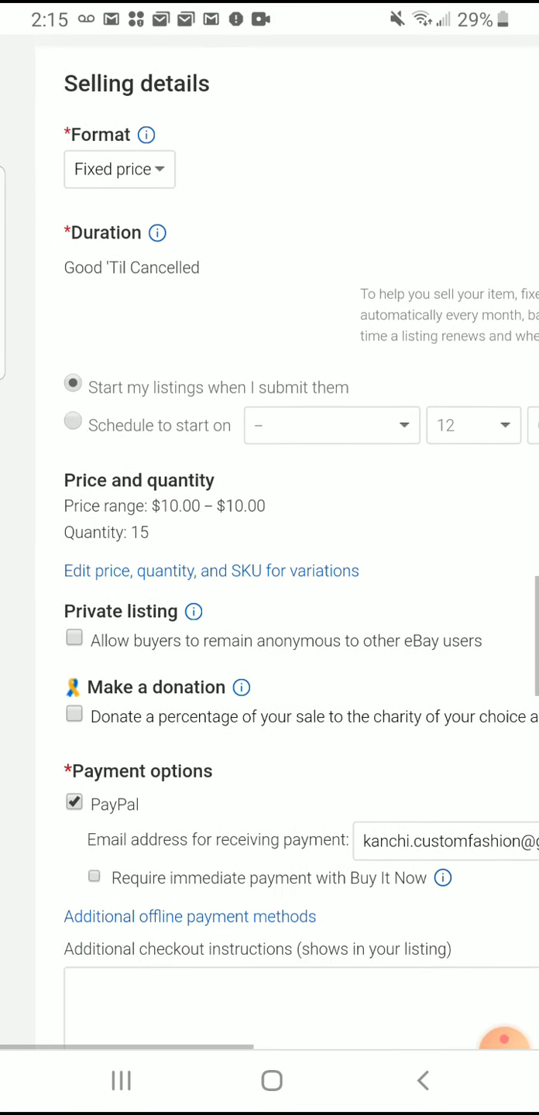
scroll(down, 3)
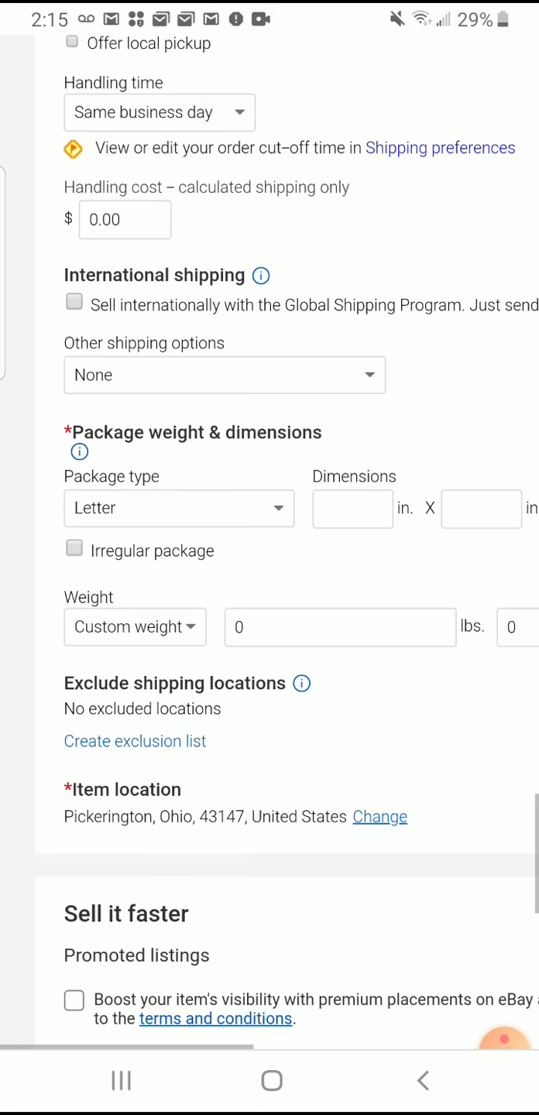
scroll(down, 3)
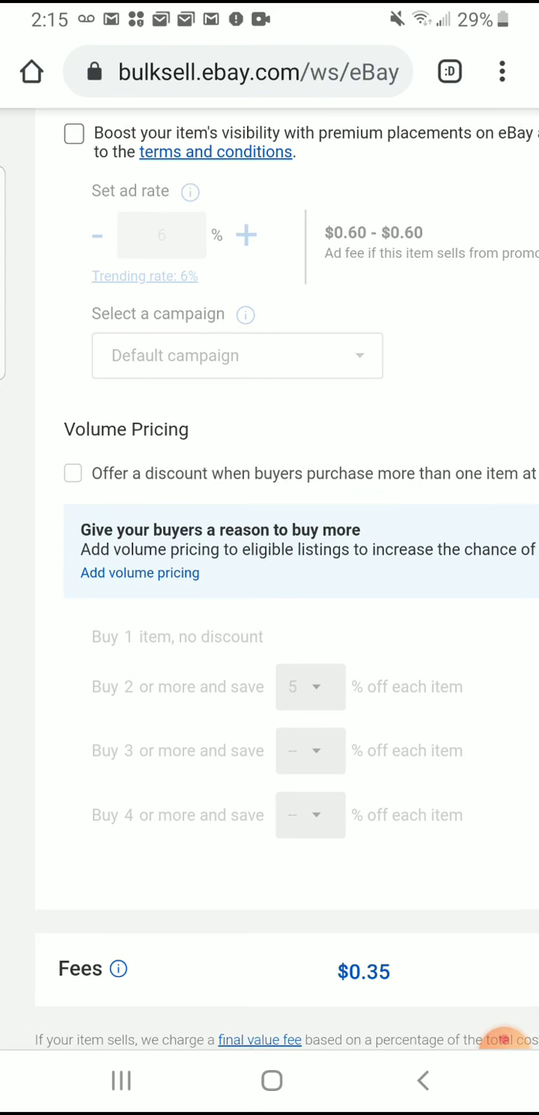
Enable volume pricing offering 5% off each item when buying 2 or more.
click(71, 473)
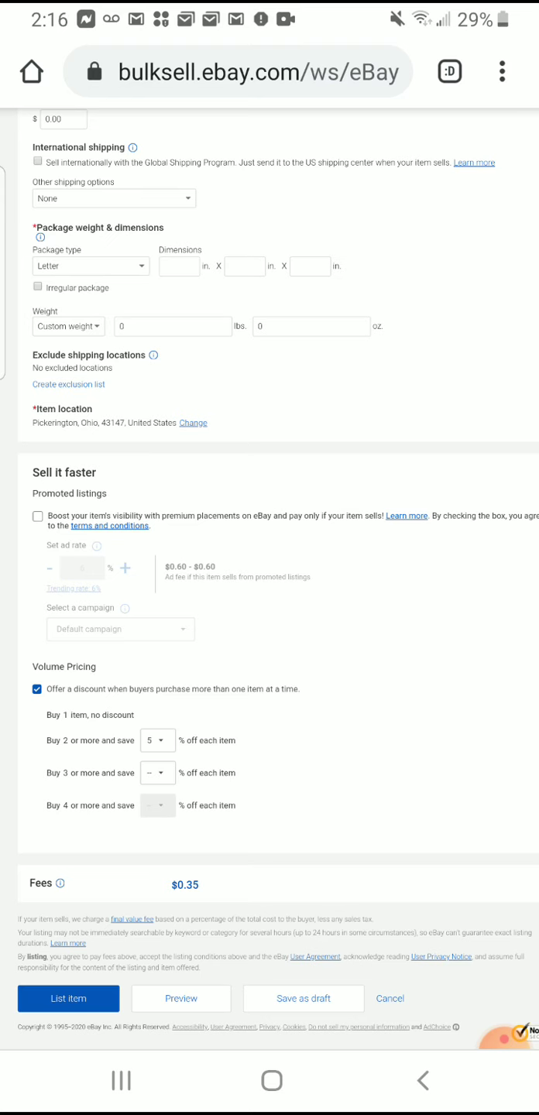
scroll(up, 3)
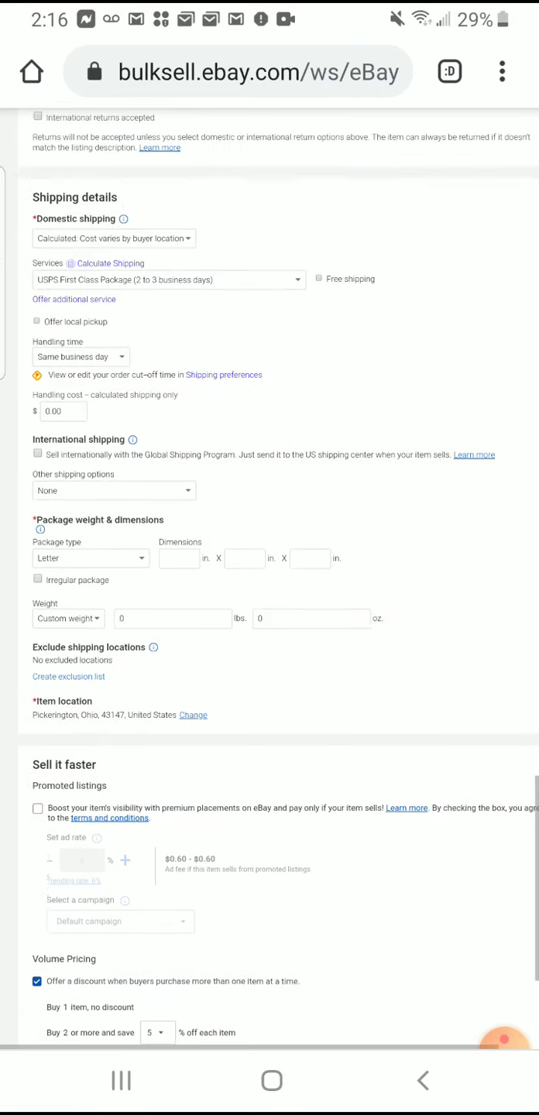